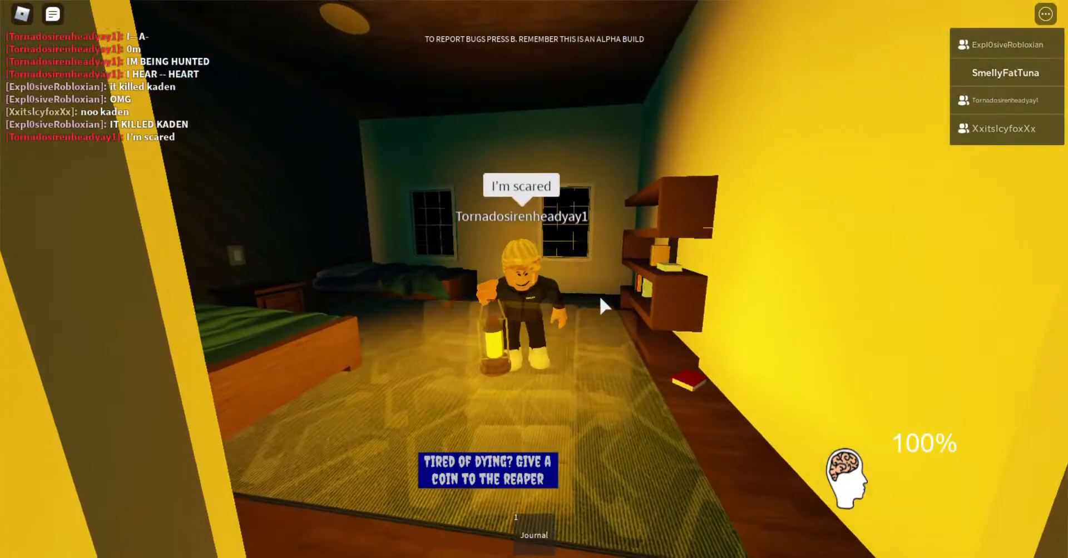
# Tell the others in chat 'i died' as the Revive Coin offer for 80 Robux appears
pyautogui.write('i died')
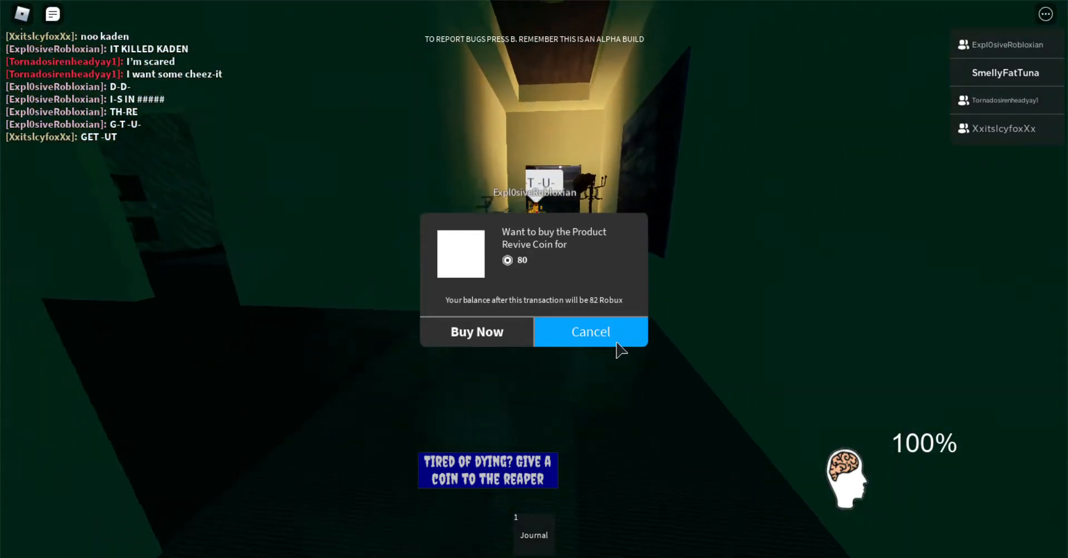
# Cancel the 80-Robux Revive Coin purchase and continue spectating the survivors
pyautogui.click(589, 331)
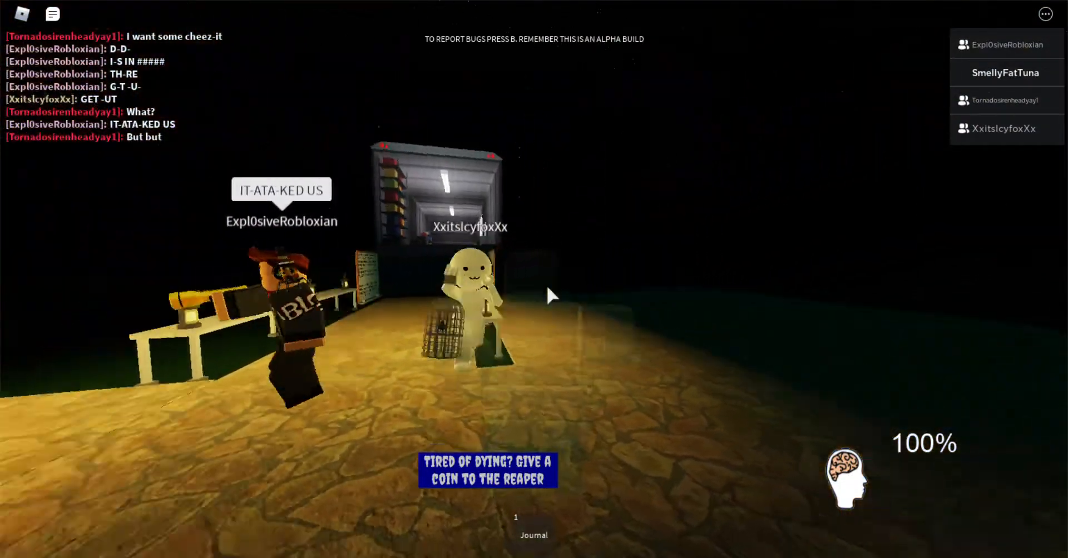
pyautogui.moveTo(552, 296)
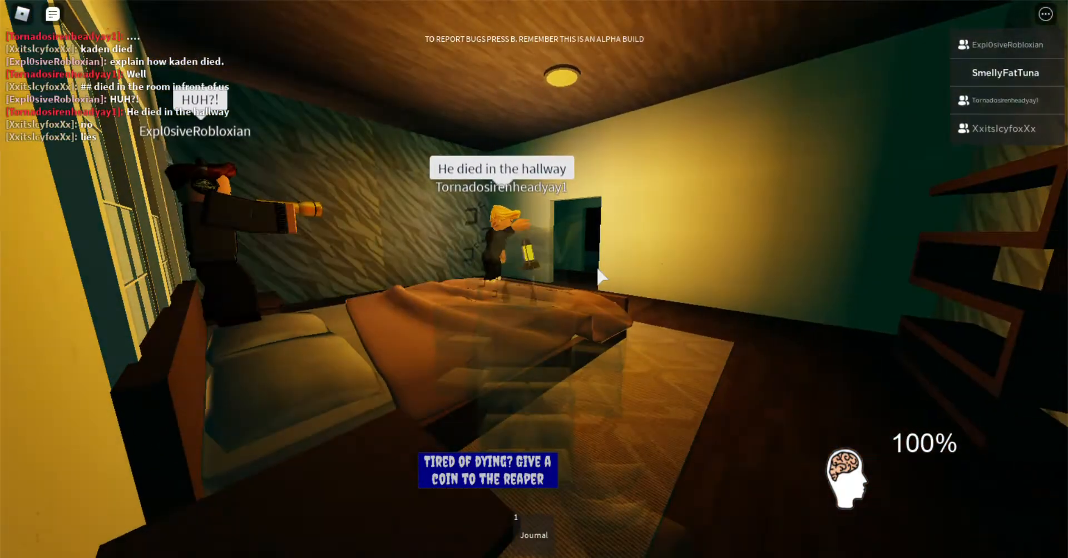
pyautogui.write('i died in th')
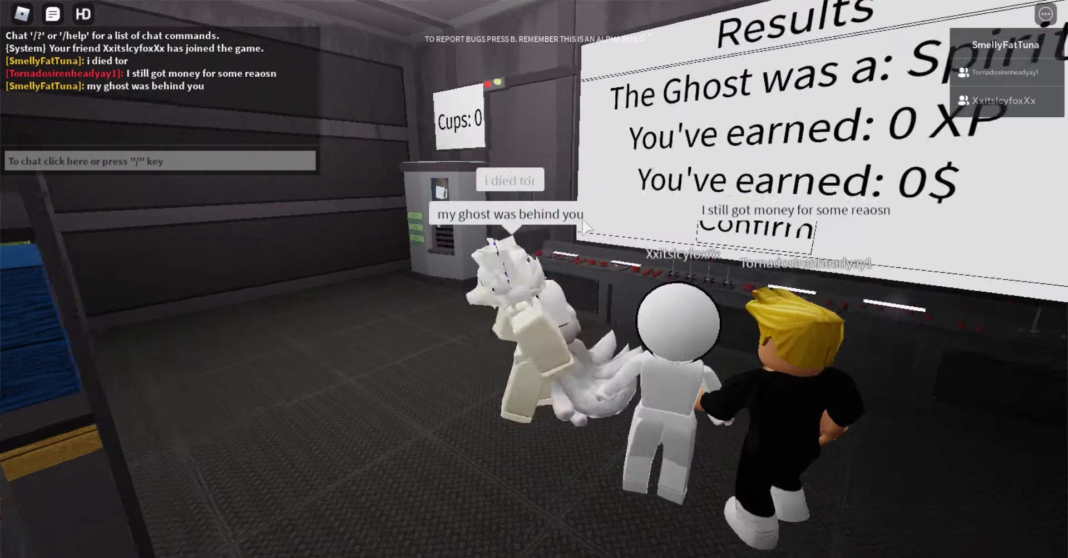
# Chat in the lobby asking why they acted like they didn't see your ghost, and accuse them of lying again
pyautogui.write('and why')
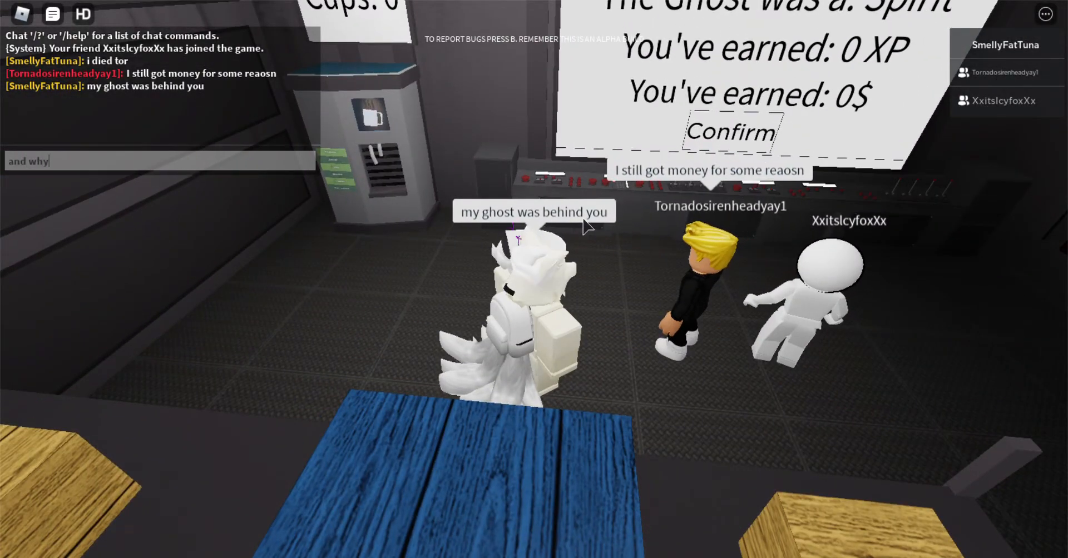
pyautogui.write('did you act l')
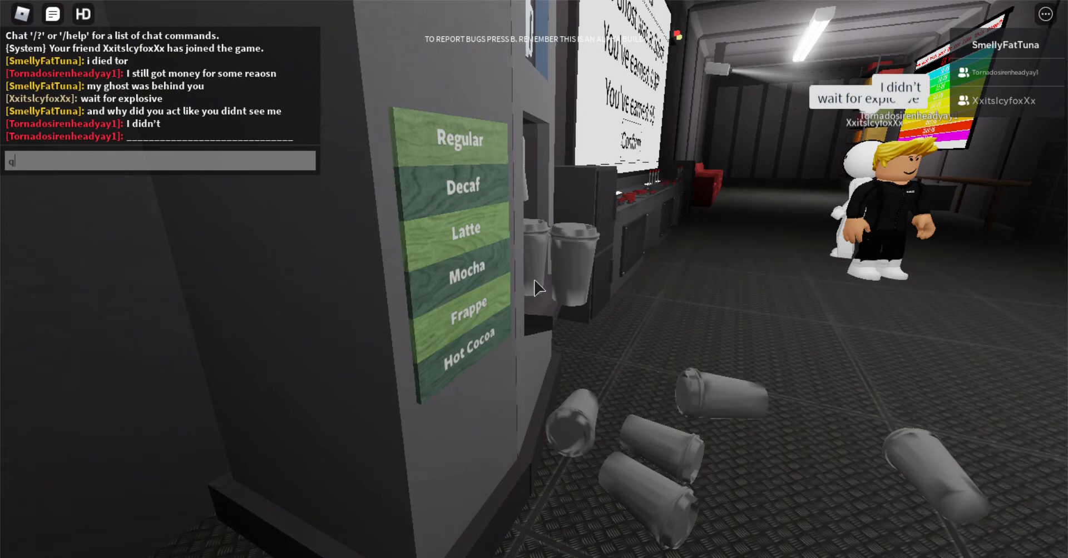
pyautogui.write('well my f')
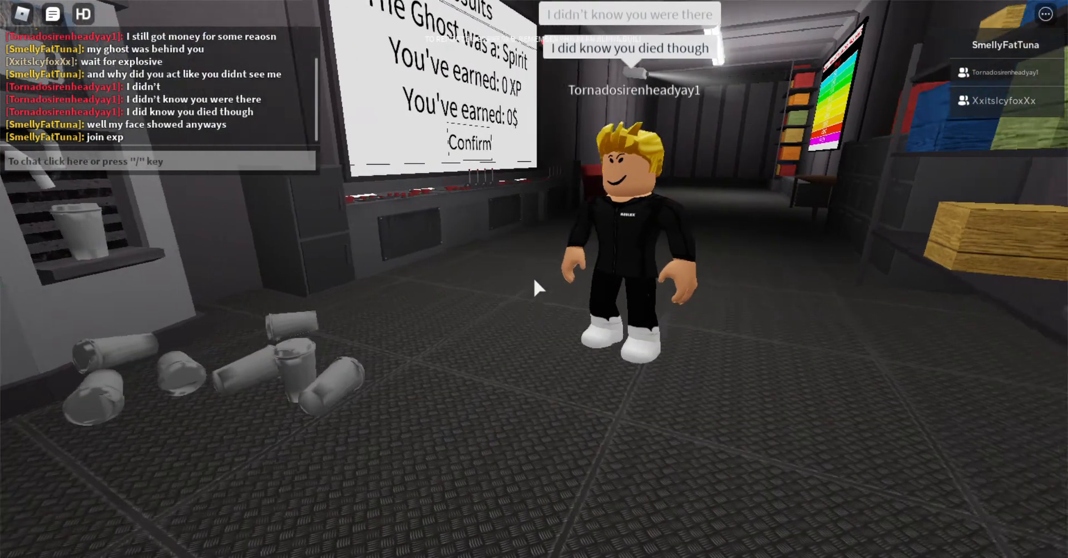
pyautogui.write('also')
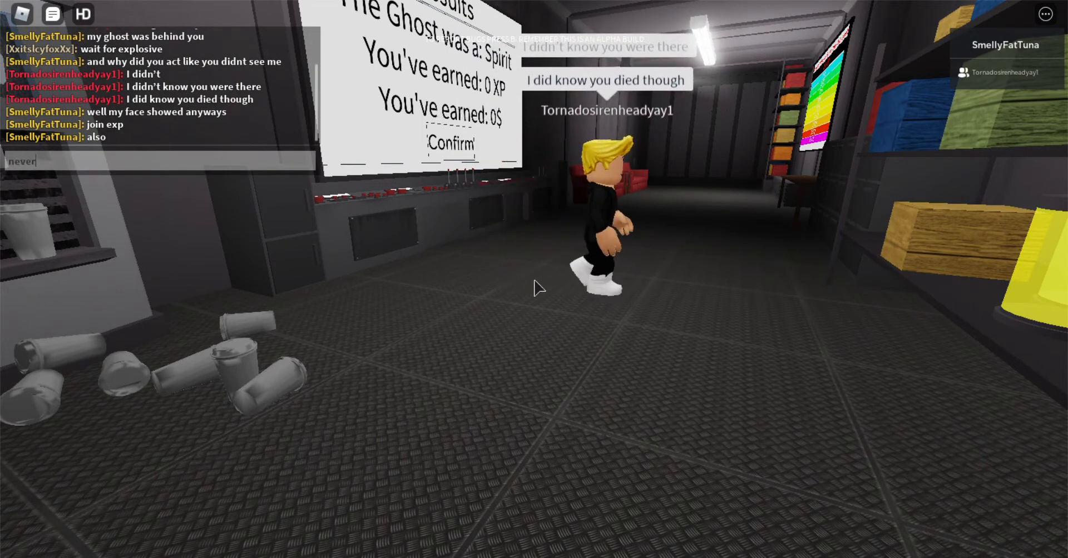
pyautogui.write('lie agai')
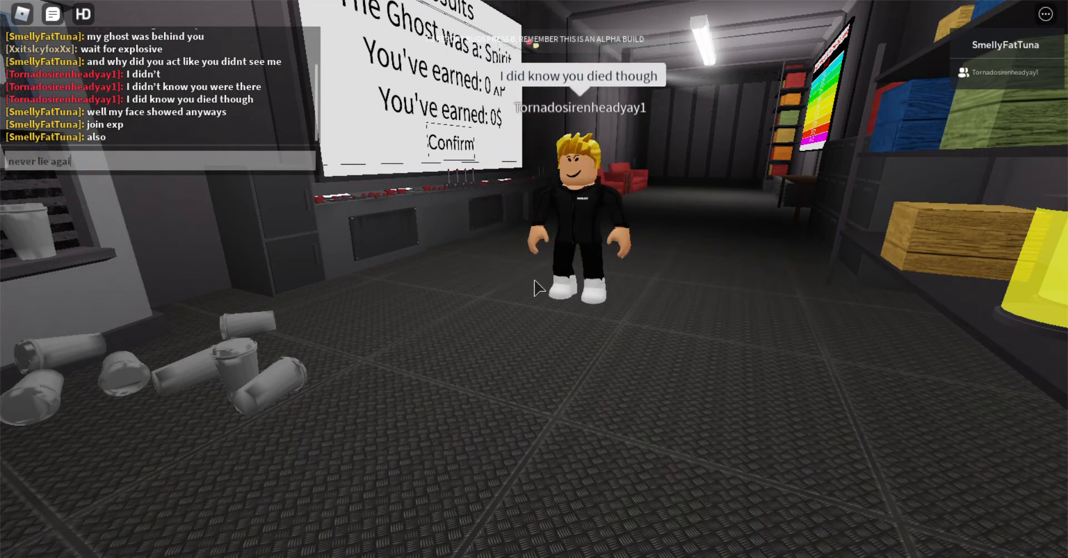